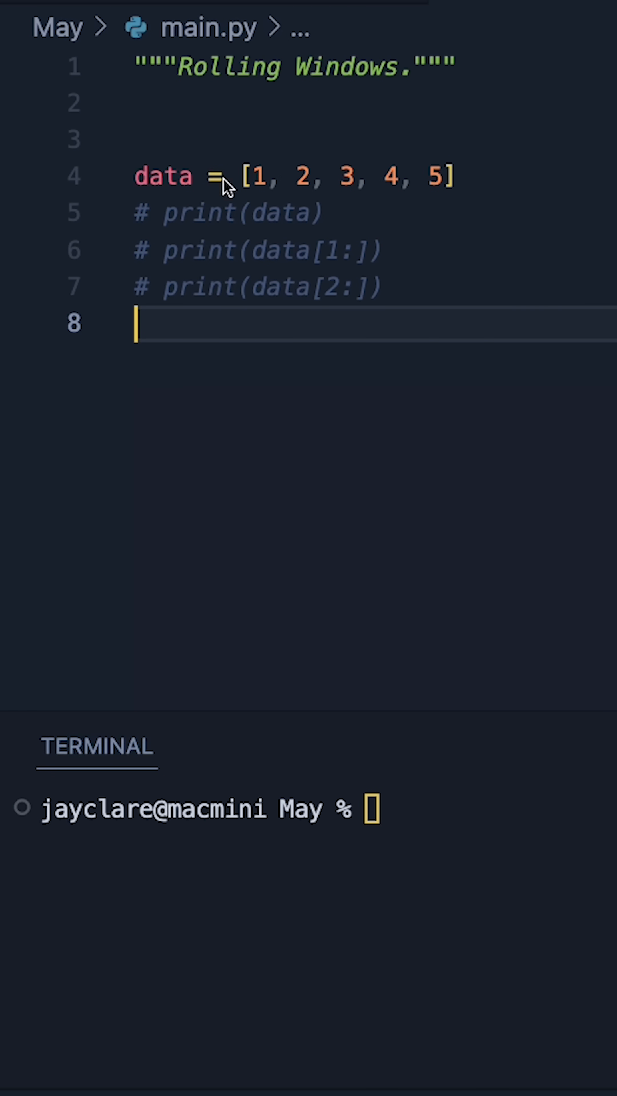
mouse_move(334, 339)
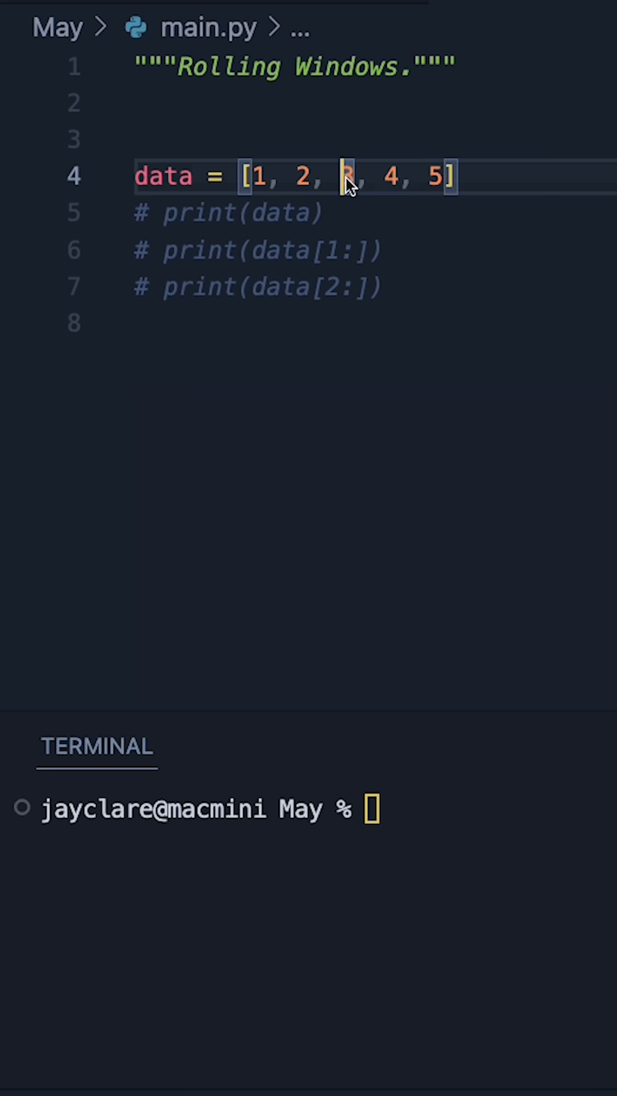
Step: Run main.py so the terminal prints the list and its two shorter slices
click(388, 250)
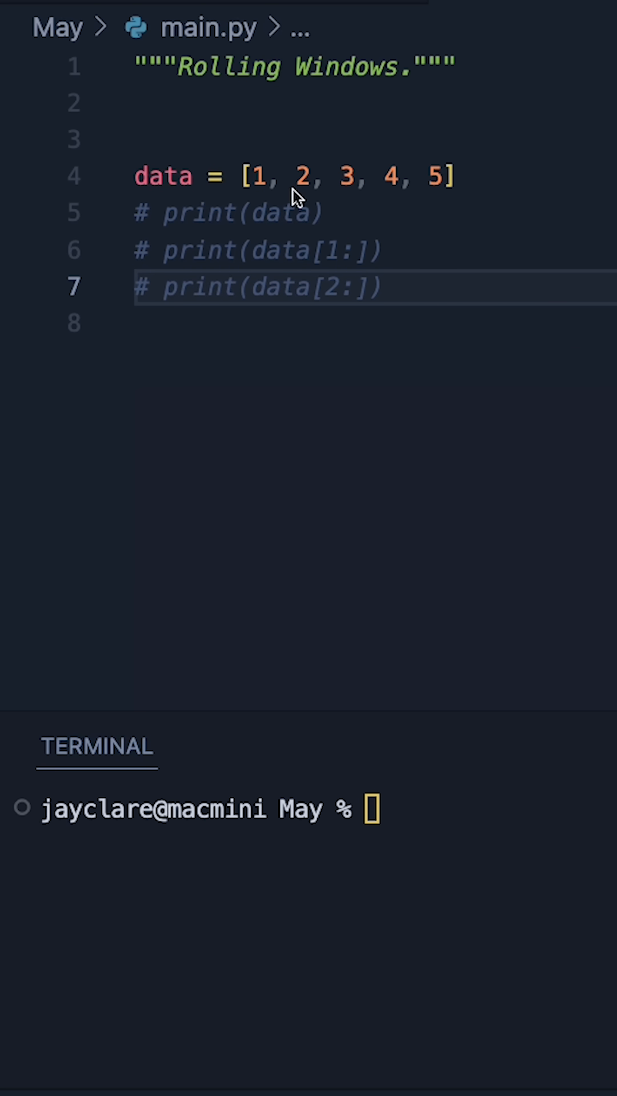
mouse_move(427, 302)
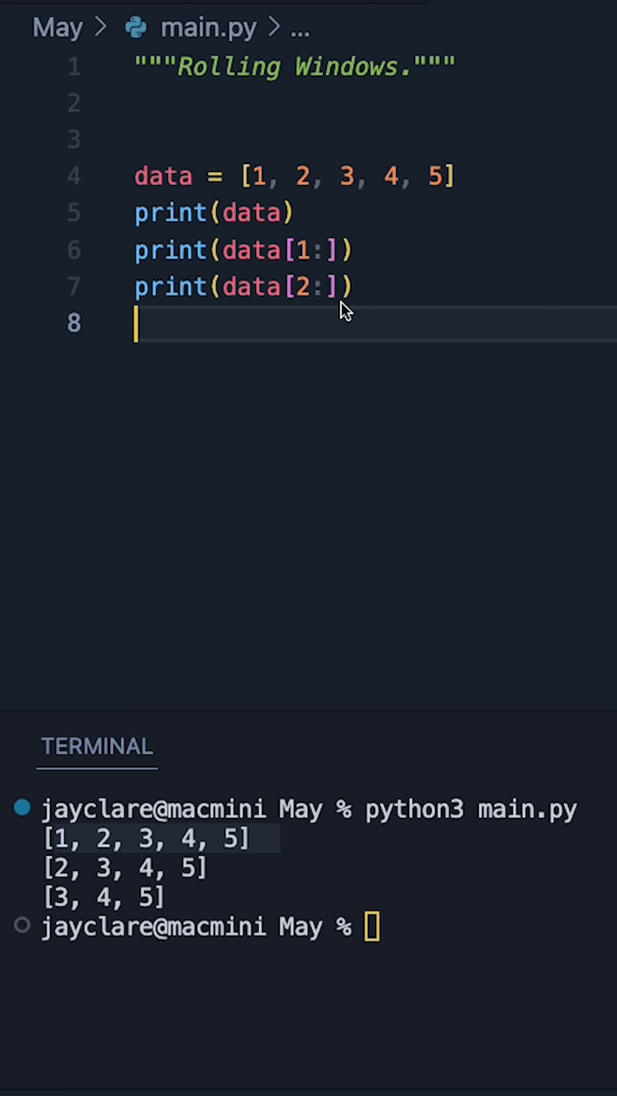
mouse_move(329, 325)
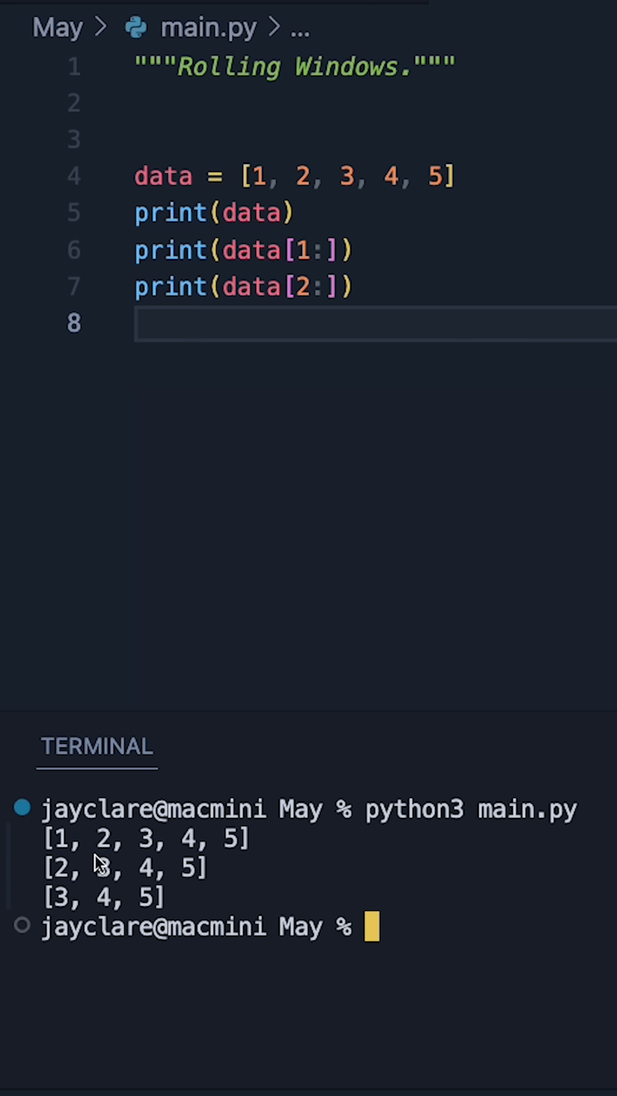
mouse_move(67, 846)
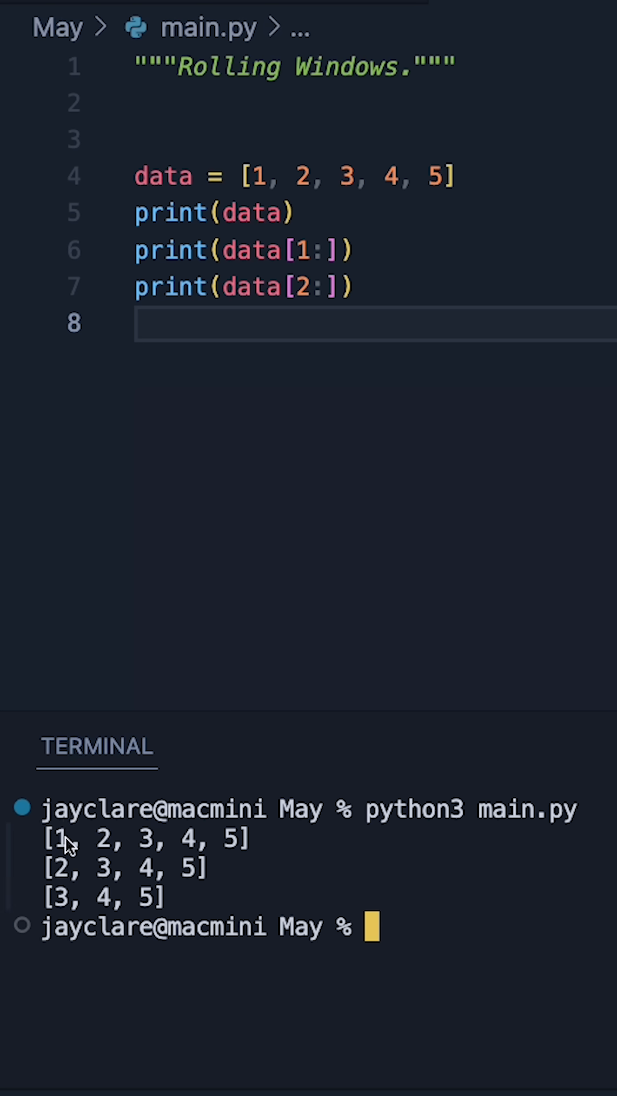
mouse_move(159, 865)
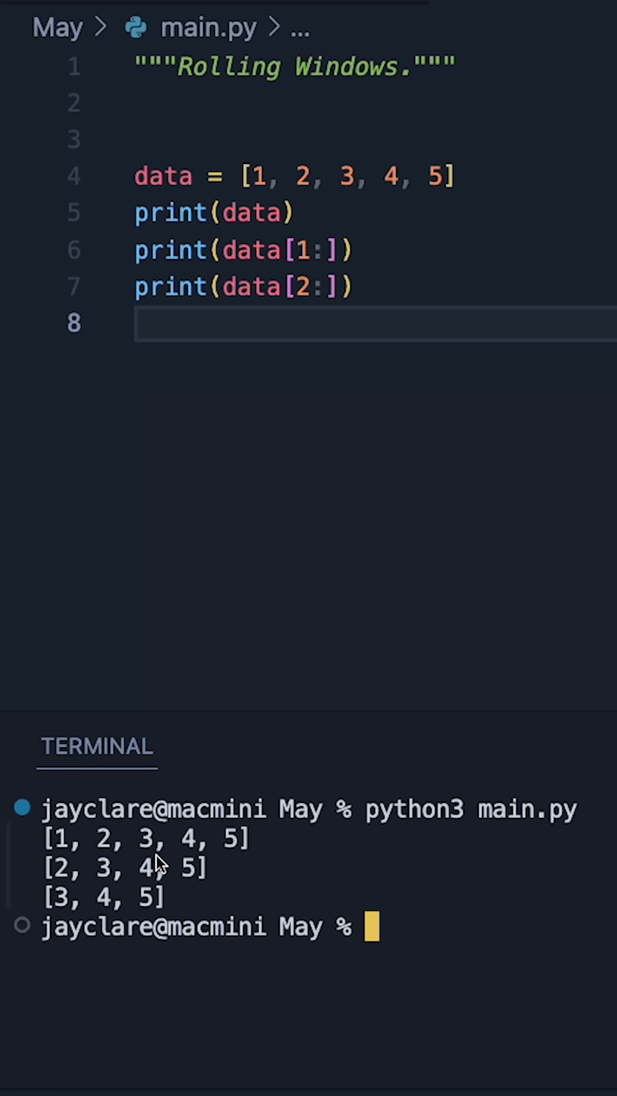
mouse_move(170, 884)
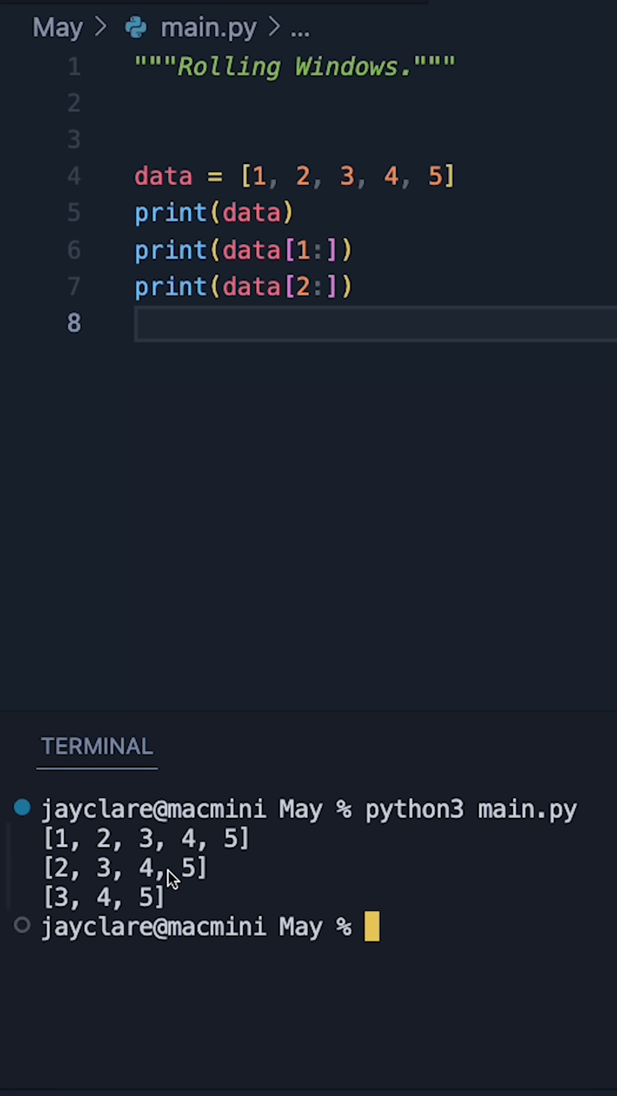
mouse_move(312, 459)
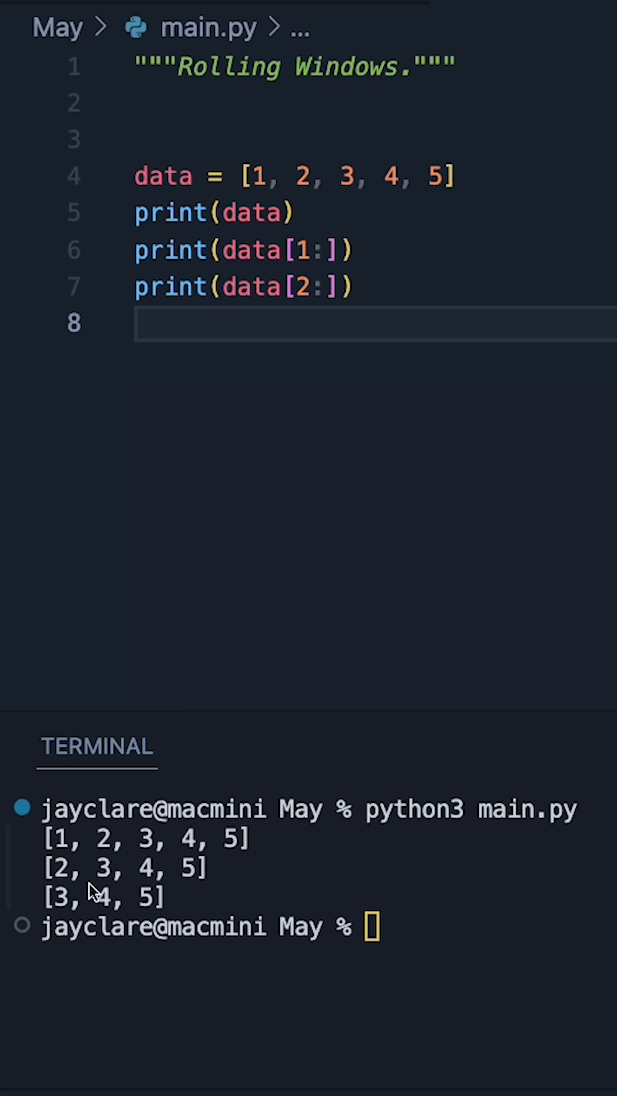
Step: Comment out the three print lines and start a new line x = list(zip()) with empty arguments
key(cmd+/)
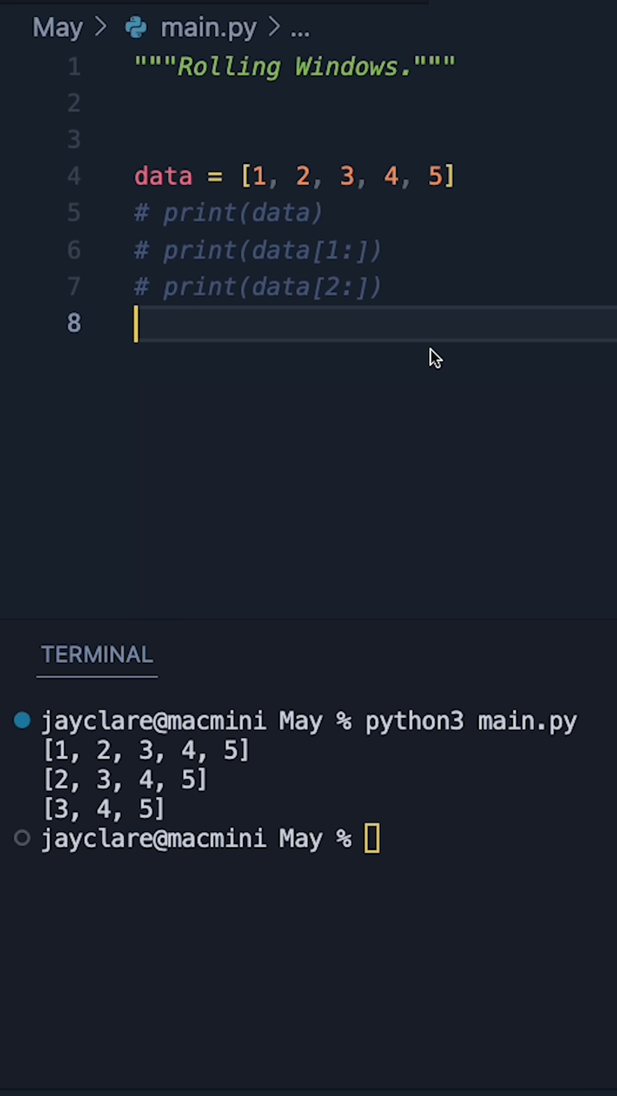
text(x = l)
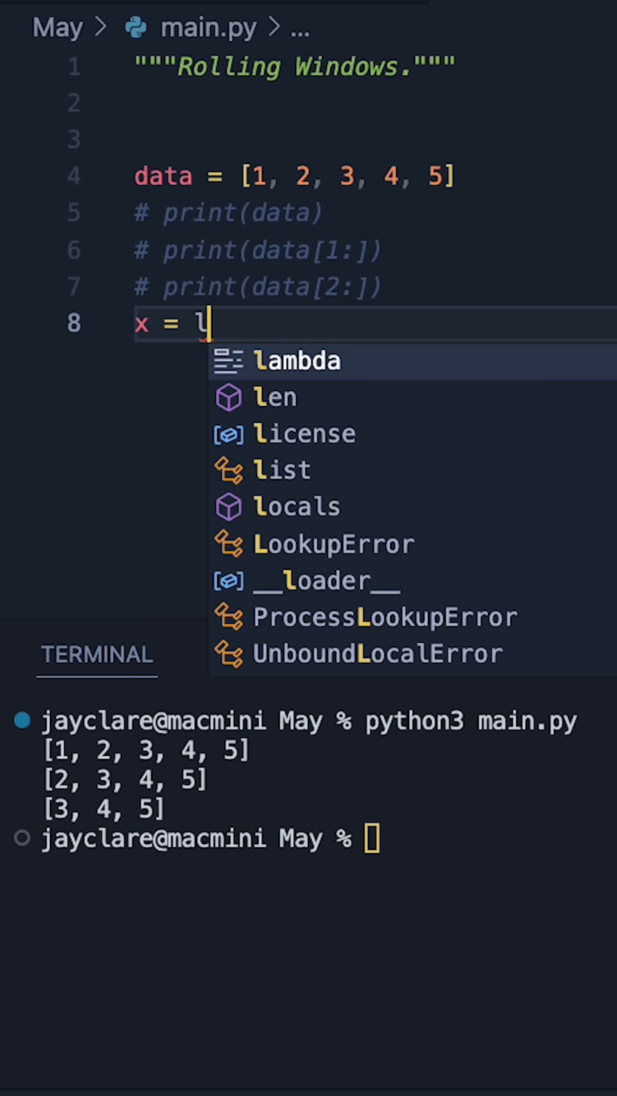
click(288, 469)
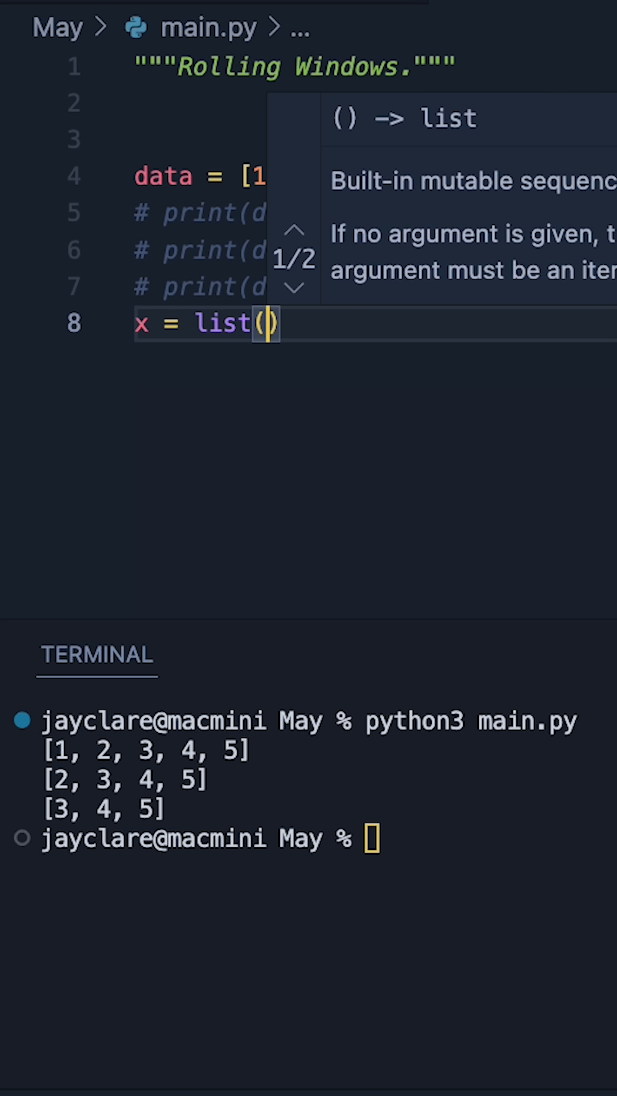
text(zip()
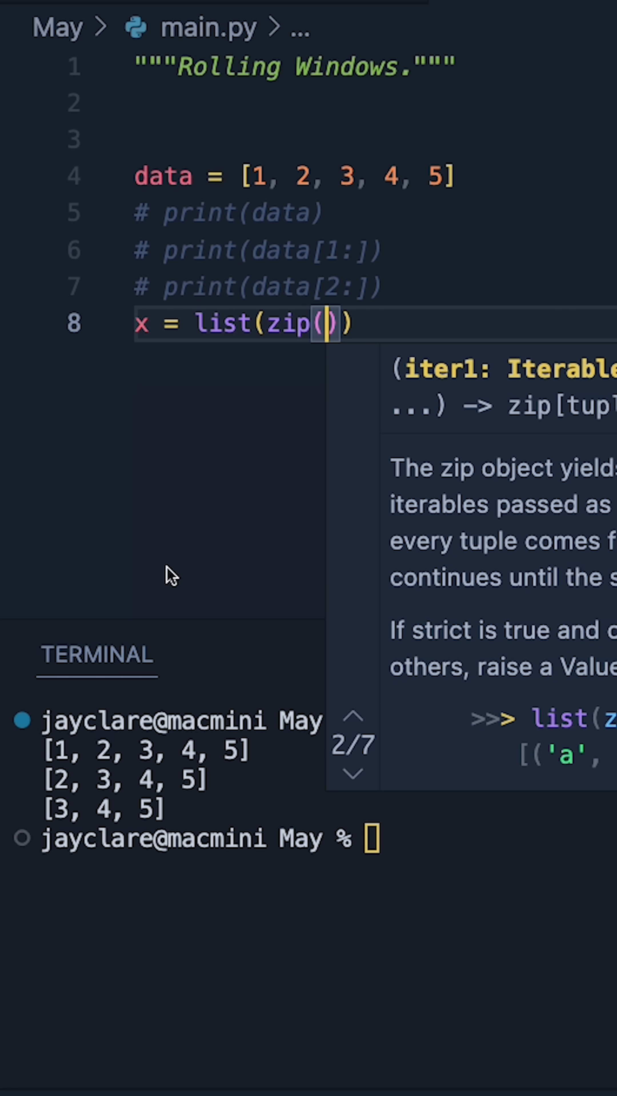
mouse_move(192, 570)
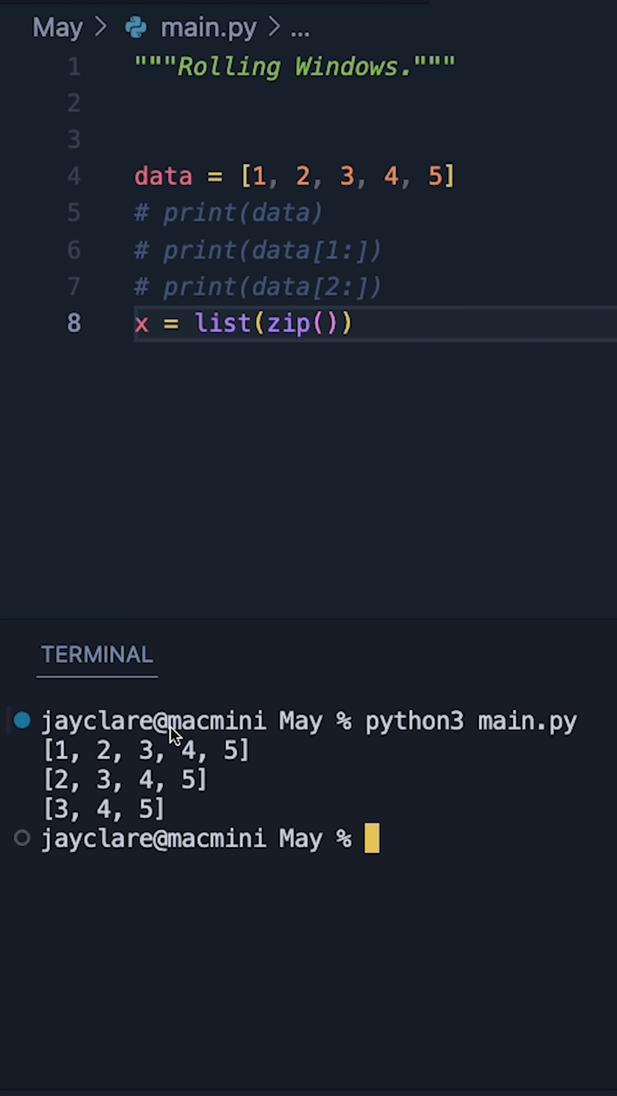
mouse_move(126, 755)
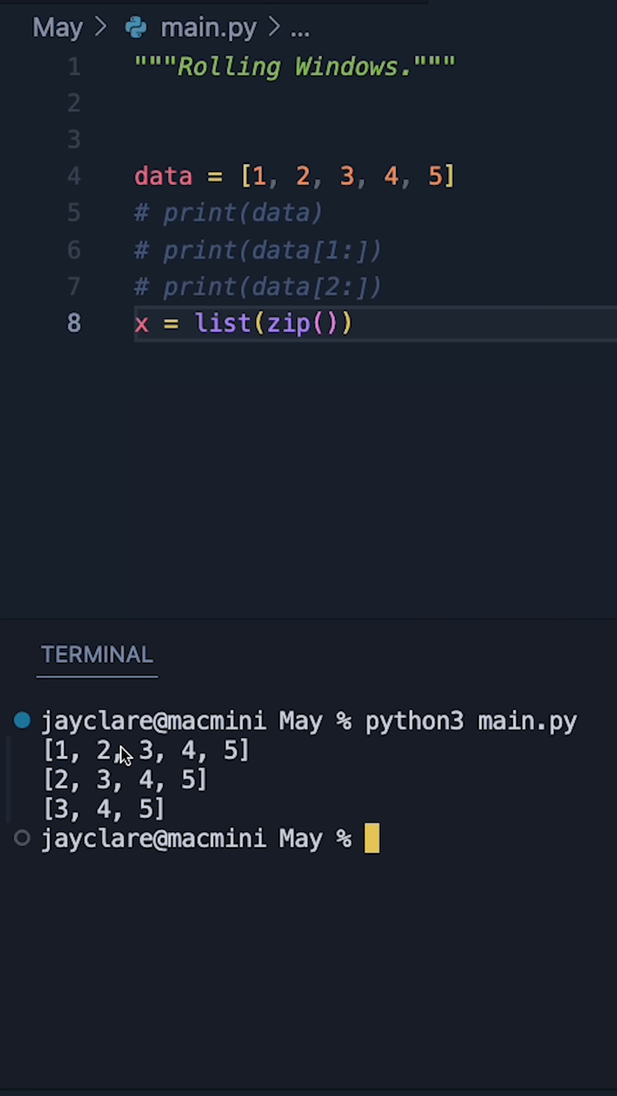
mouse_move(69, 755)
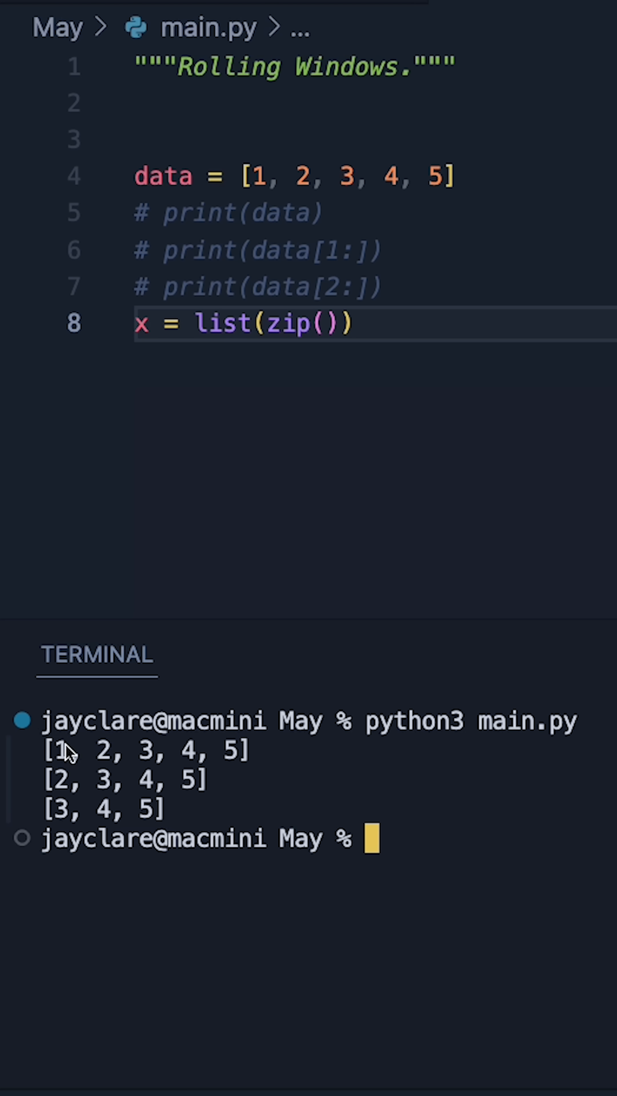
mouse_move(184, 636)
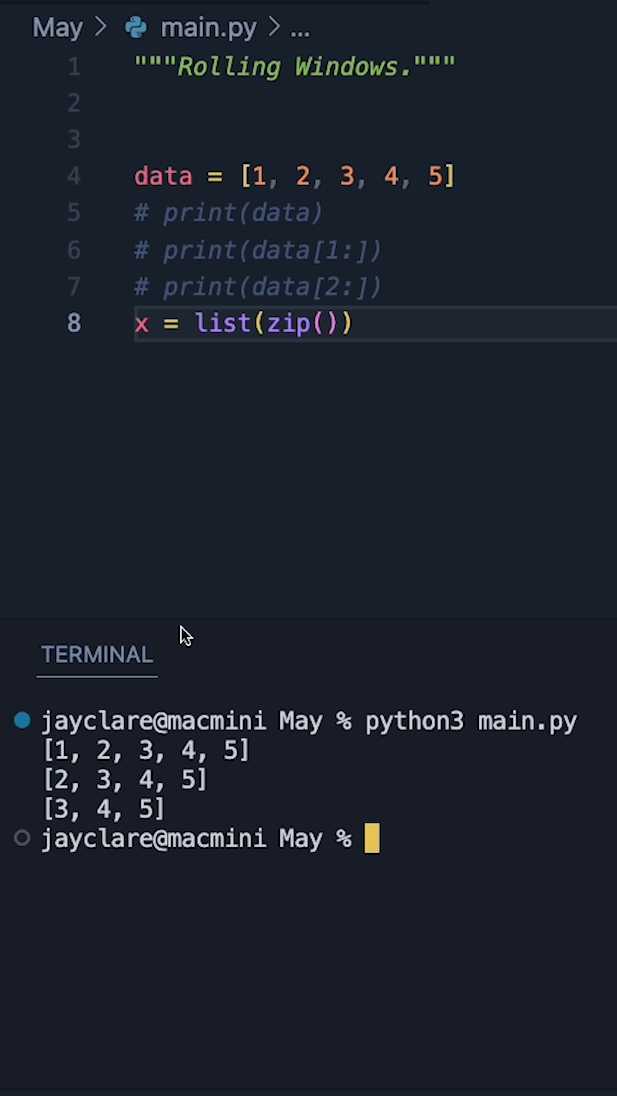
mouse_move(72, 831)
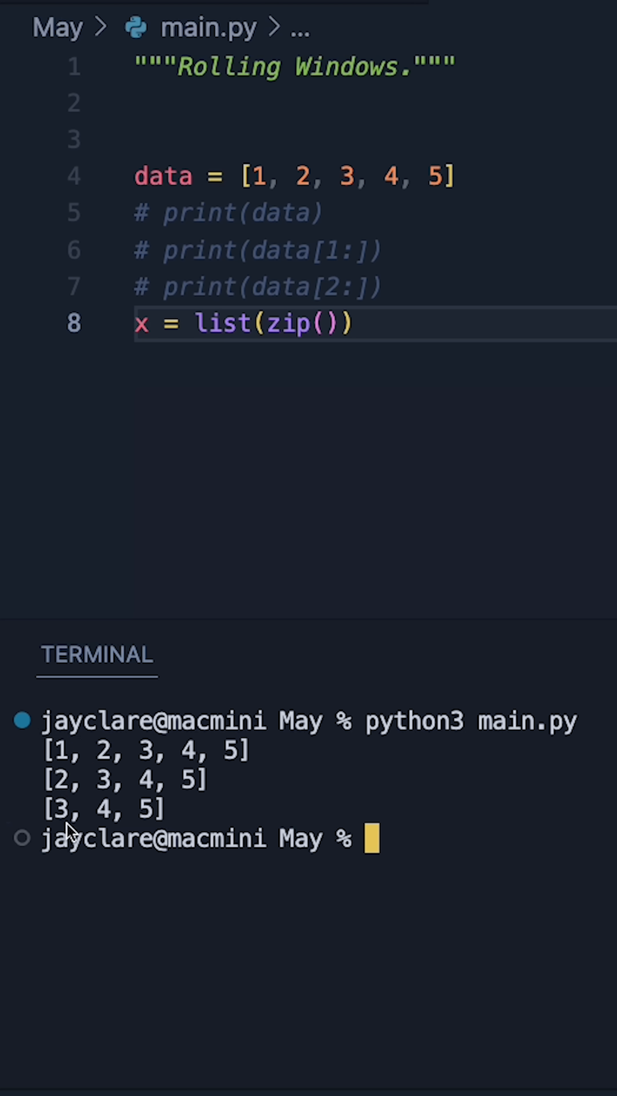
mouse_move(314, 218)
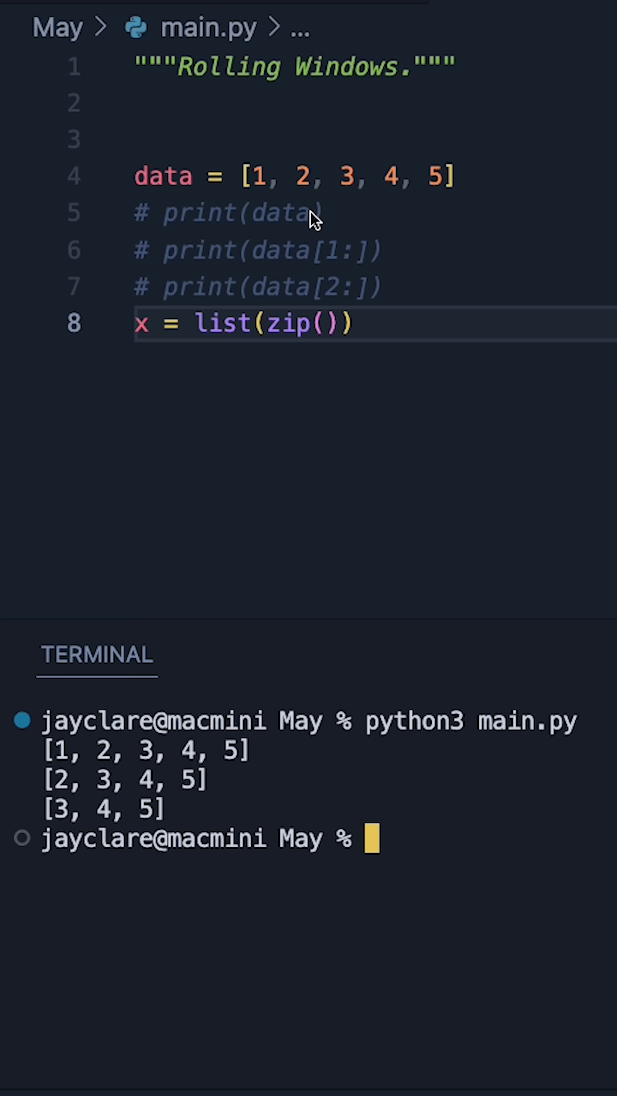
Step: Fill zip with data, data[1:], data[2:] and add print(x) to show the three tuples
click(323, 324)
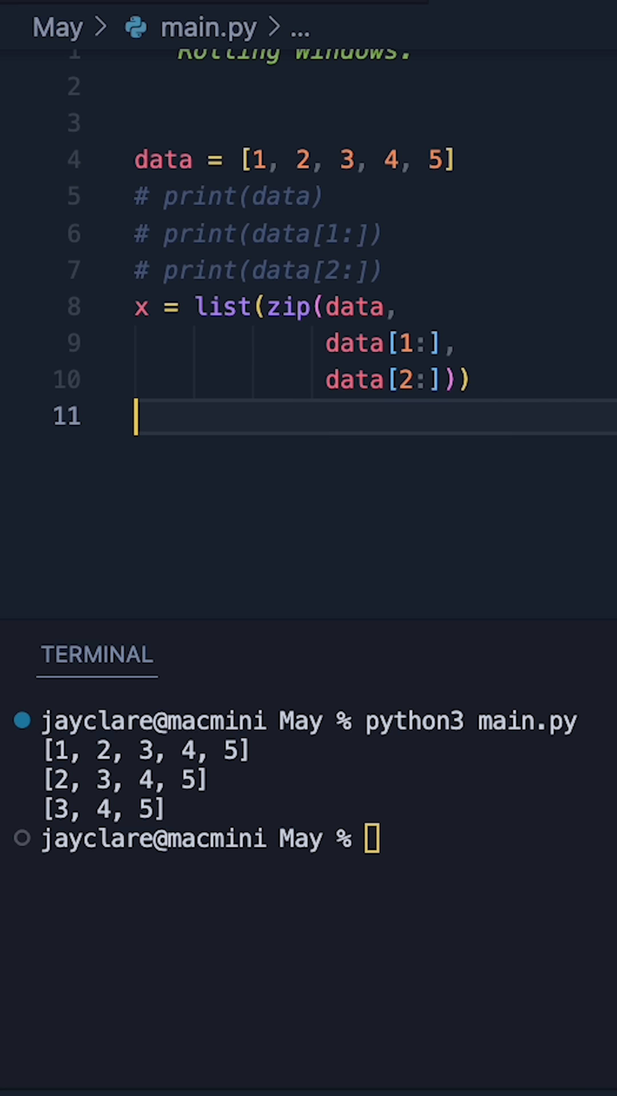
text(print(x))
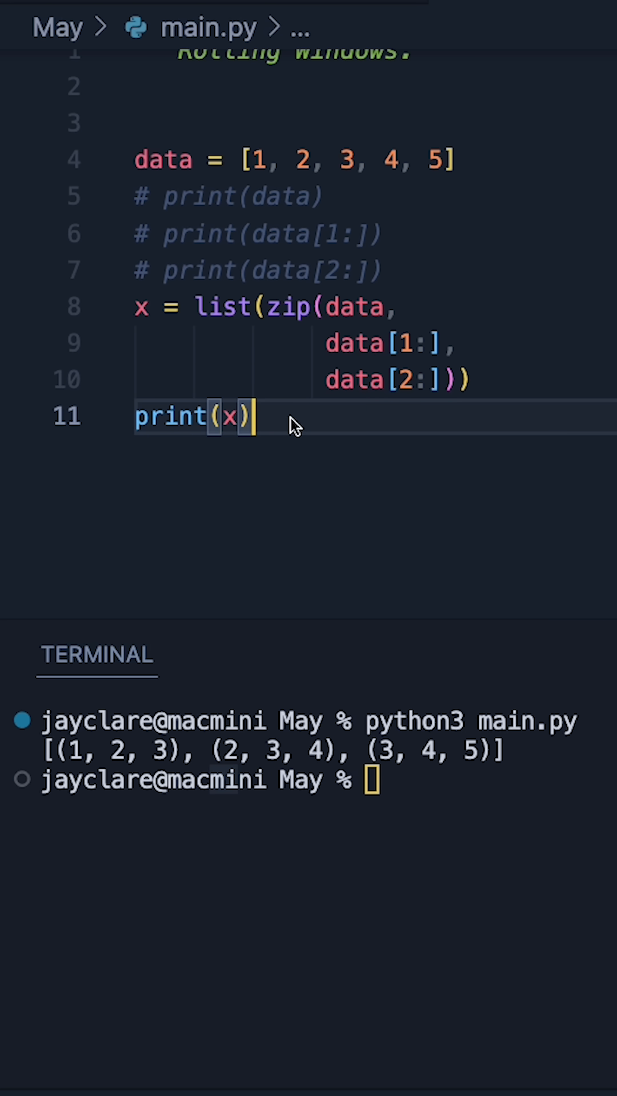
click(286, 307)
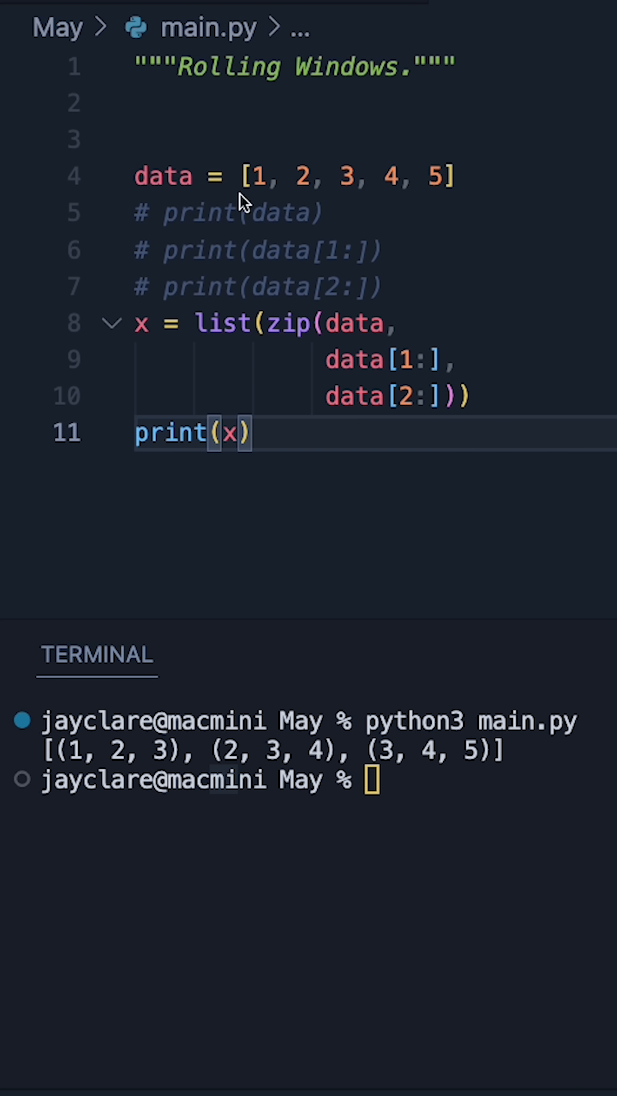
mouse_move(312, 283)
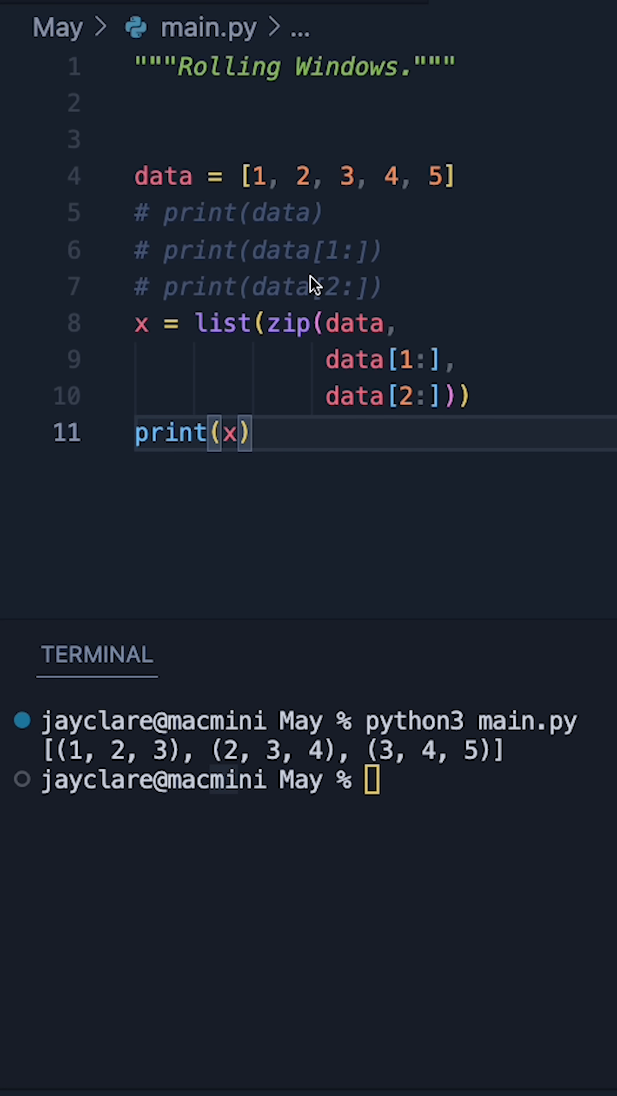